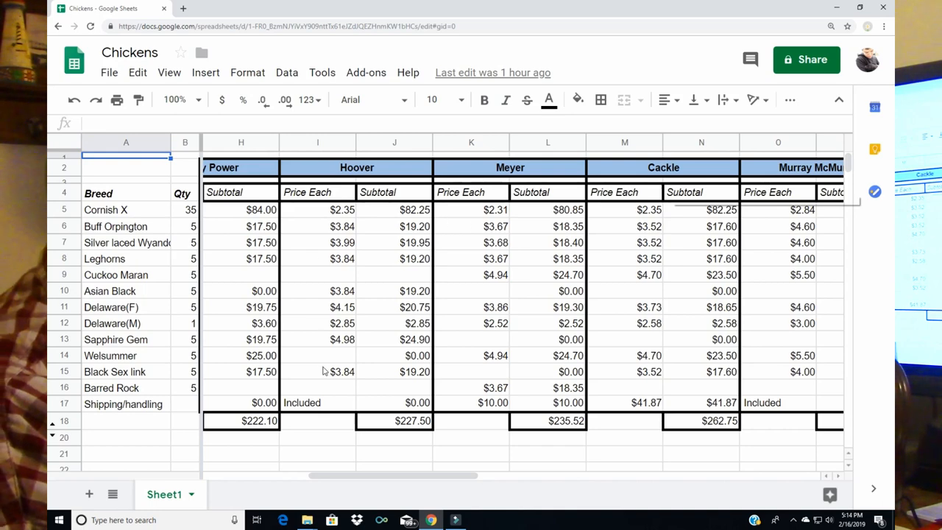
{"action": "mouse_move", "coordinate": [305, 403]}
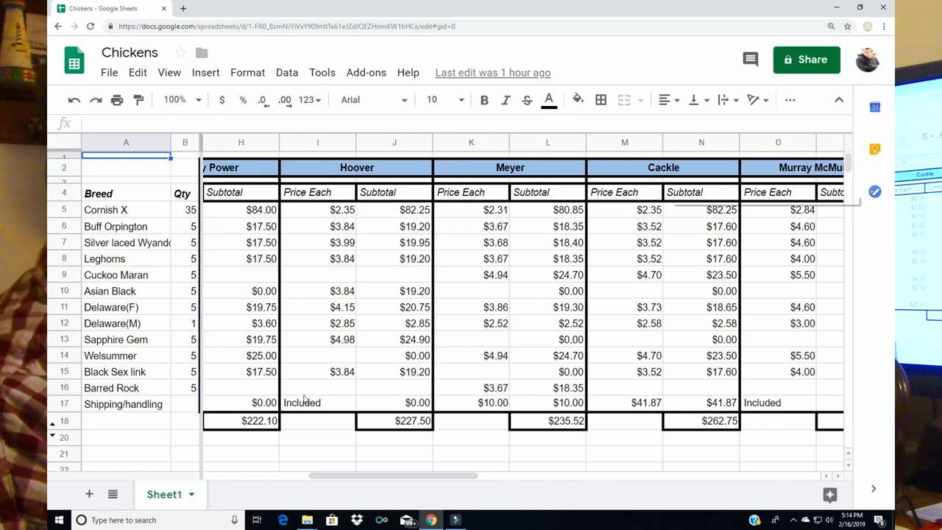